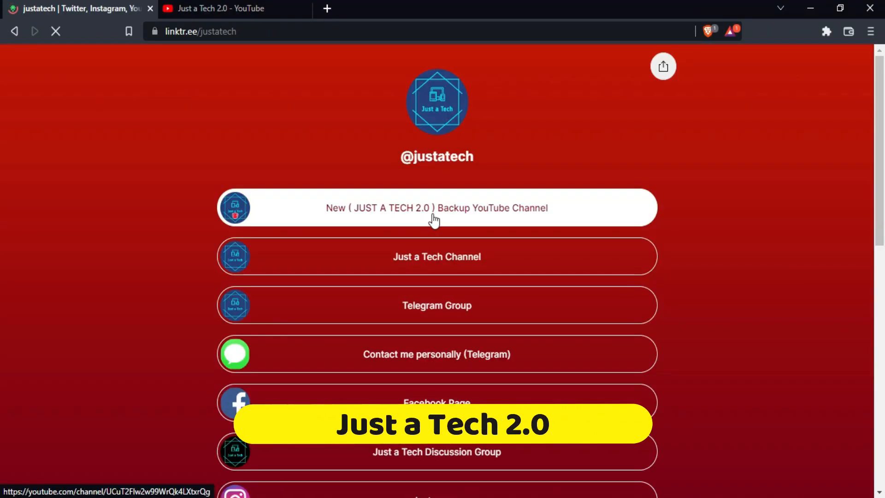
Step: Follow the 'New (JUST A TECH 2.0) Backup YouTube Channel' link on the linktr.ee page
{"action": "left_click", "coordinate": [437, 208]}
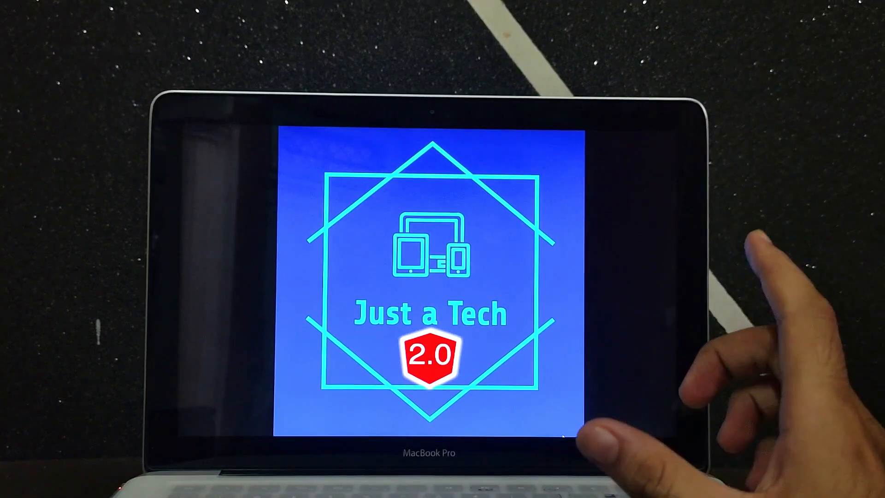
{"action": "mouse_move", "coordinate": [667, 327]}
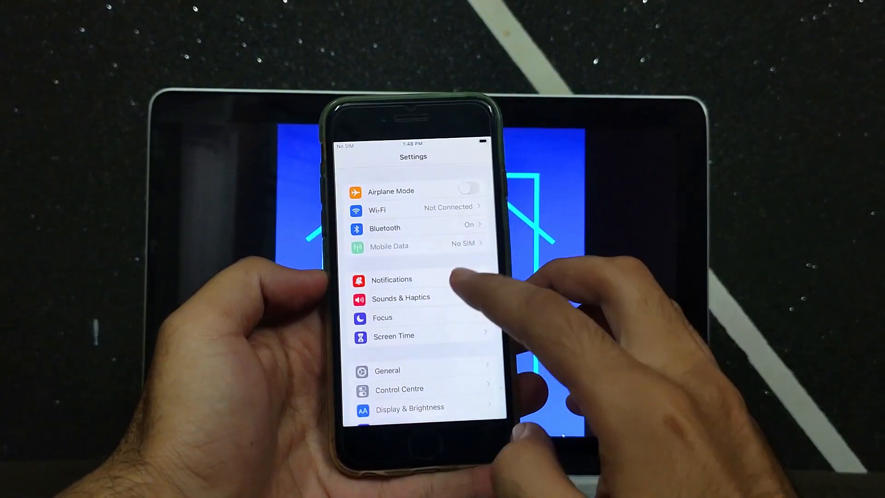
Step: View the phone's About details inside the General section of Settings
{"action": "left_click", "coordinate": [387, 370]}
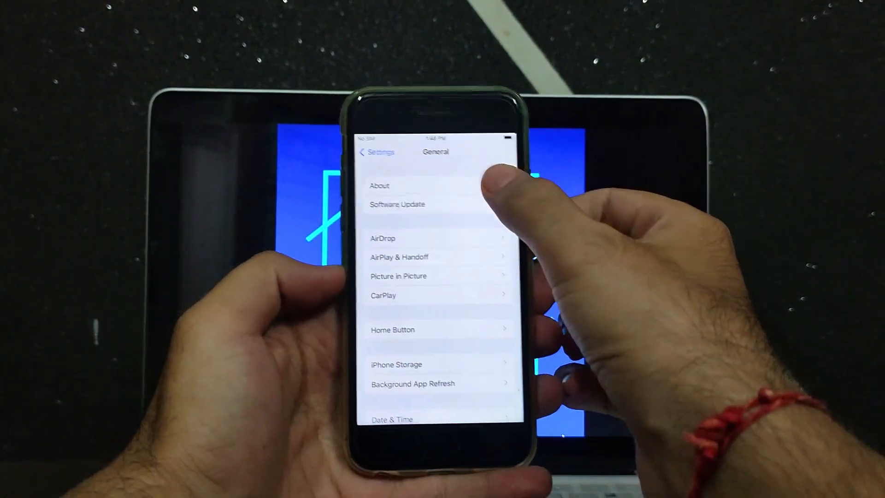
{"action": "left_click", "coordinate": [380, 185]}
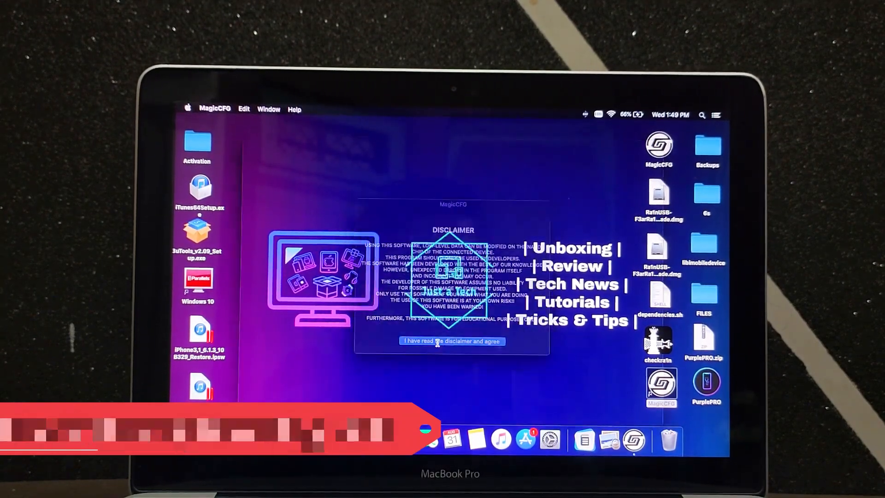
Step: Agree to the MagicCFG disclaimer to reach the main SysCFG window
{"action": "left_click", "coordinate": [452, 341]}
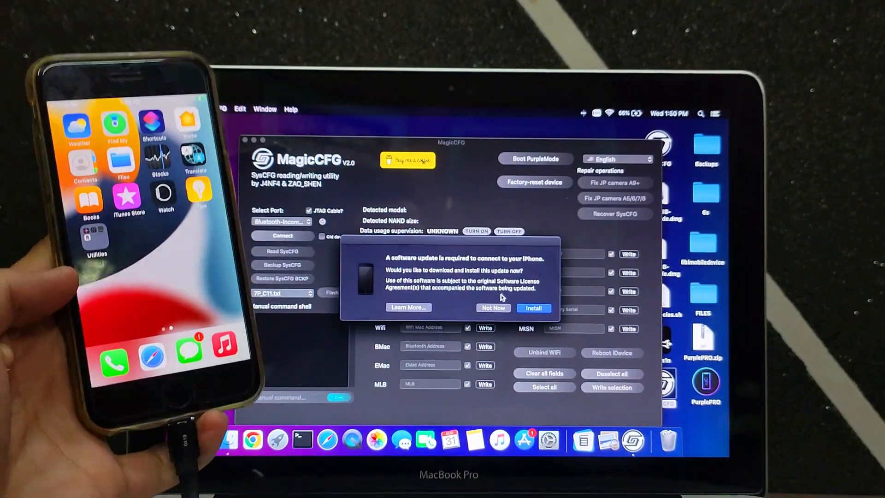
Step: Decline the software update with Not Now and start Boot PurpleMode for the iPhone 7
{"action": "left_click", "coordinate": [493, 308]}
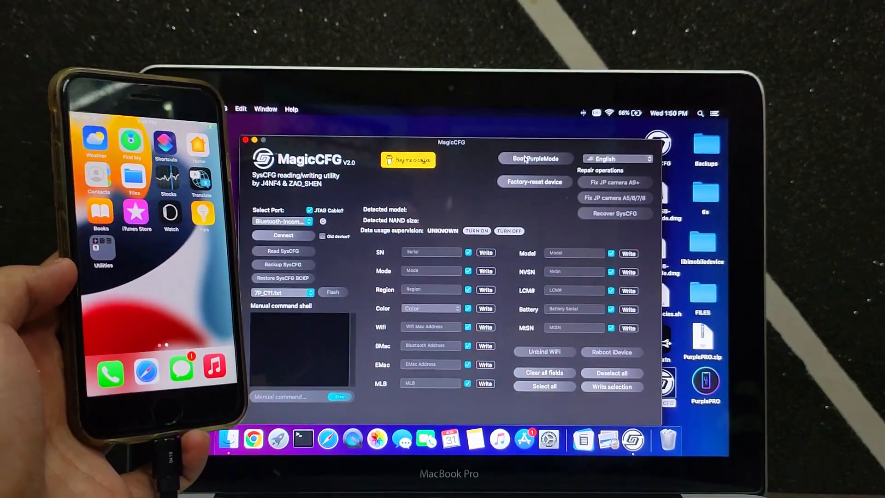
{"action": "left_click", "coordinate": [533, 158]}
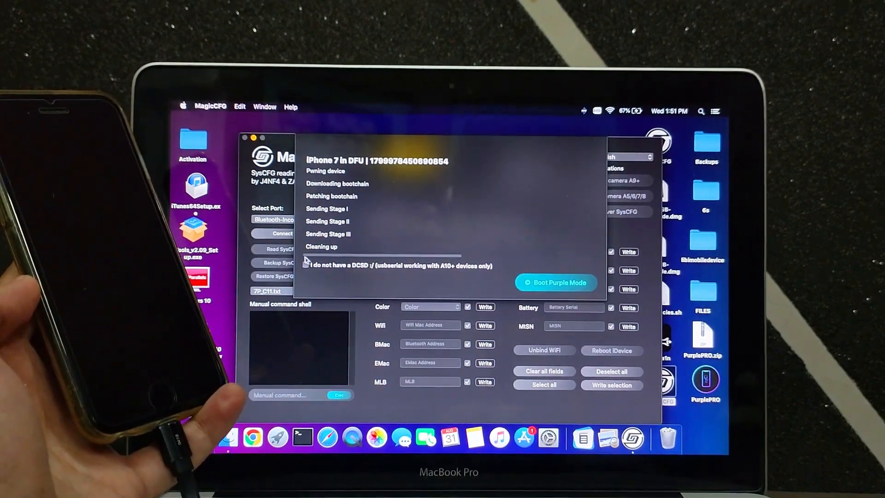
Step: Tick 'I do not have a DCSD' and run Boot Purple Mode until the phone screen turns purple
{"action": "left_click", "coordinate": [306, 266]}
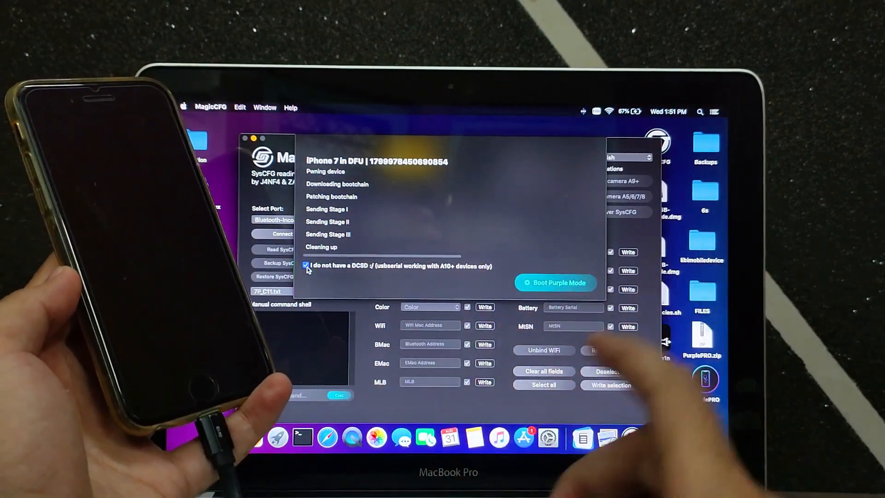
{"action": "left_click", "coordinate": [555, 283]}
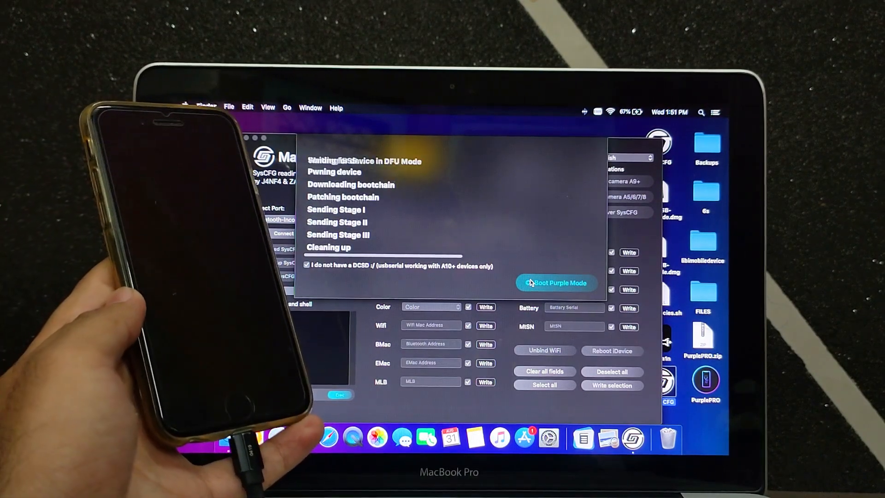
{"action": "left_click", "coordinate": [556, 283]}
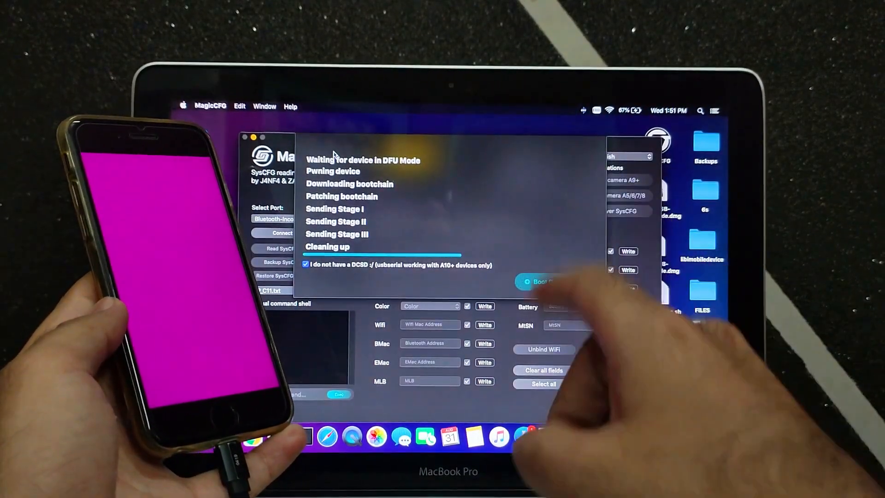
Step: Force quit the stuck MagicCFG from the Apple menu's Force Quit list and confirm
{"action": "left_click", "coordinate": [183, 106]}
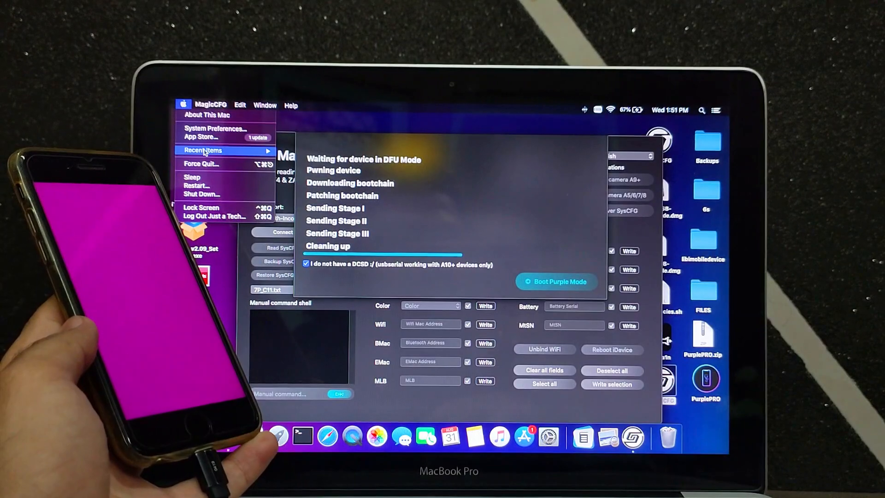
{"action": "left_click", "coordinate": [200, 163]}
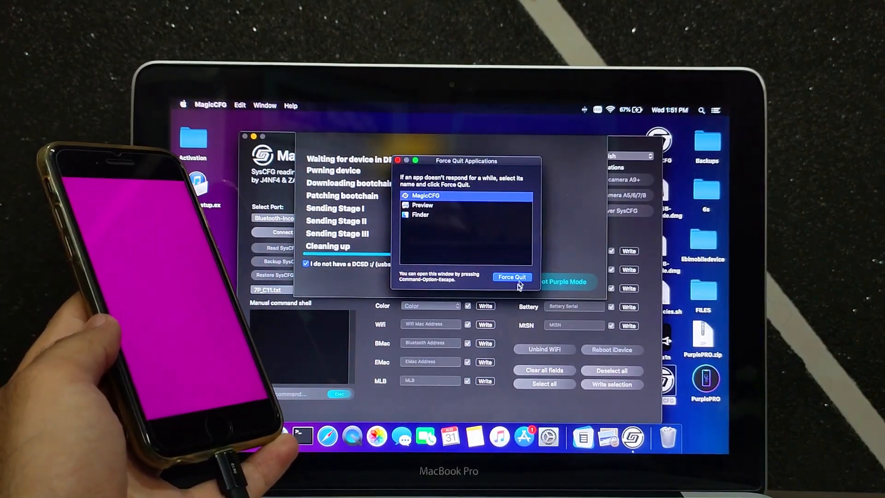
{"action": "left_click", "coordinate": [511, 277]}
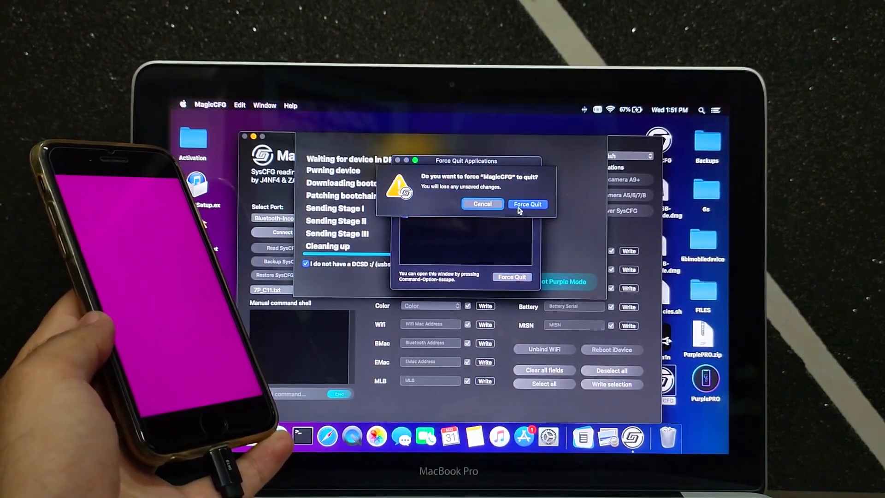
{"action": "left_click", "coordinate": [527, 204]}
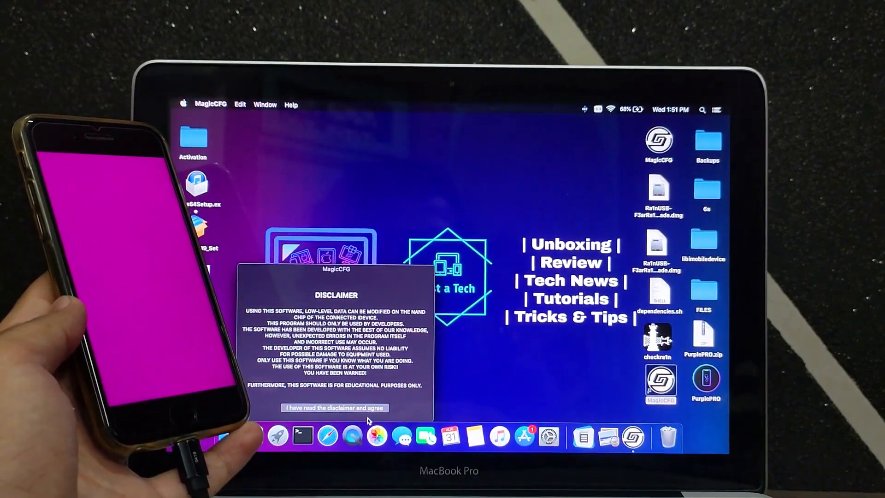
Step: Agree to the disclaimer and connect over usbmodem14101 to the purple-mode iPhone 7 (32GB)
{"action": "left_click", "coordinate": [334, 407]}
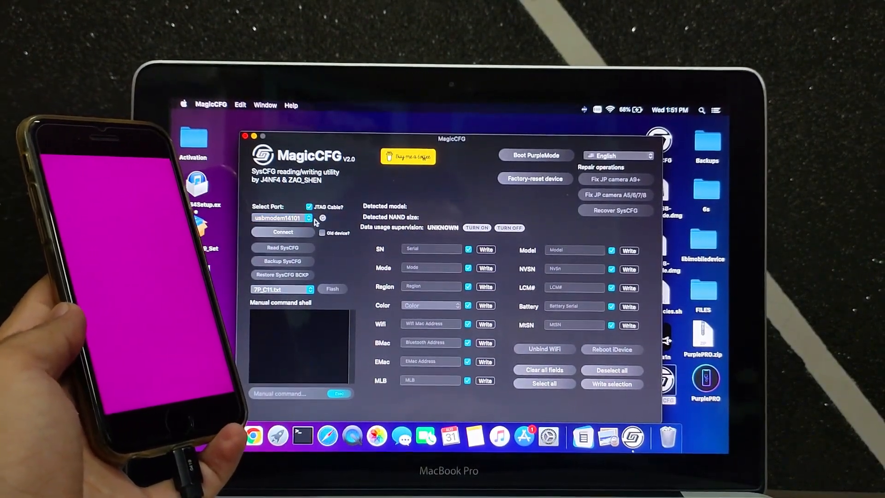
{"action": "left_click", "coordinate": [283, 231]}
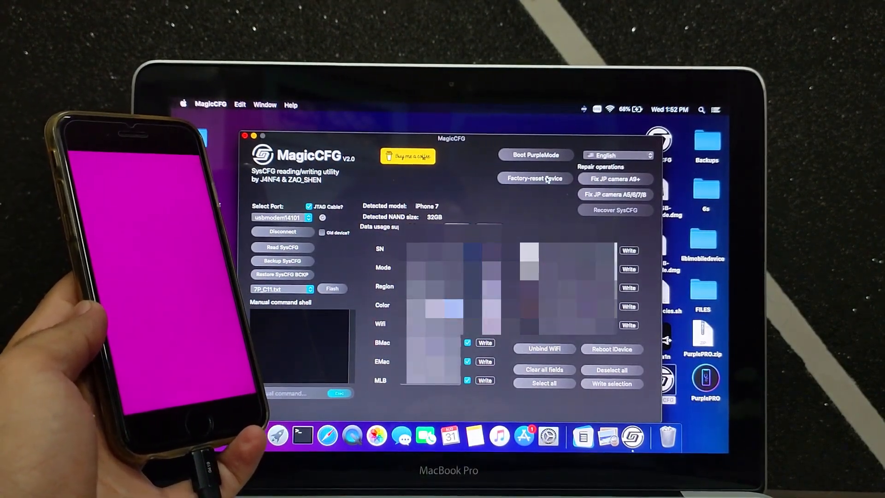
Step: Factory-reset the device with 'Yes, erase my device!' and acknowledge the success message
{"action": "left_click", "coordinate": [534, 178]}
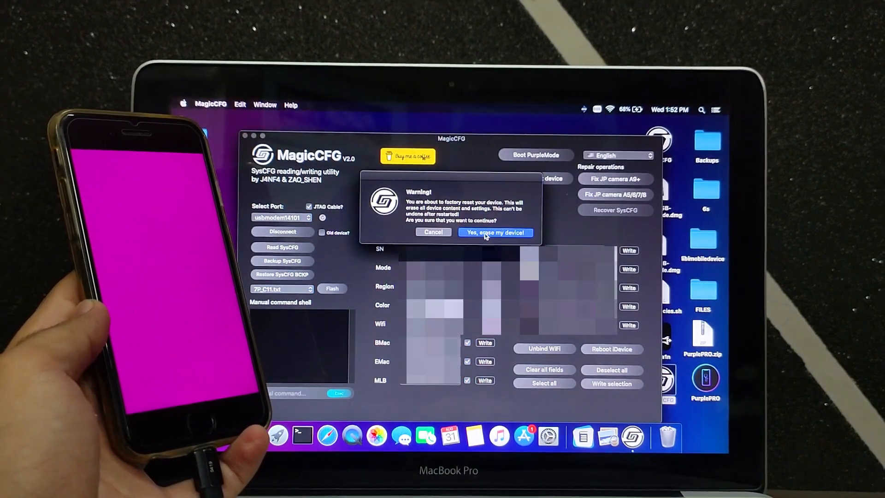
{"action": "left_click", "coordinate": [495, 232]}
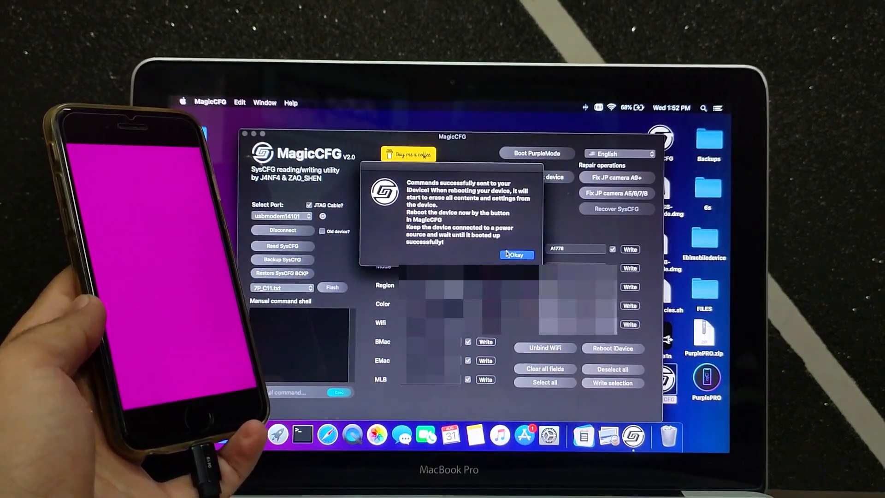
{"action": "left_click", "coordinate": [515, 254]}
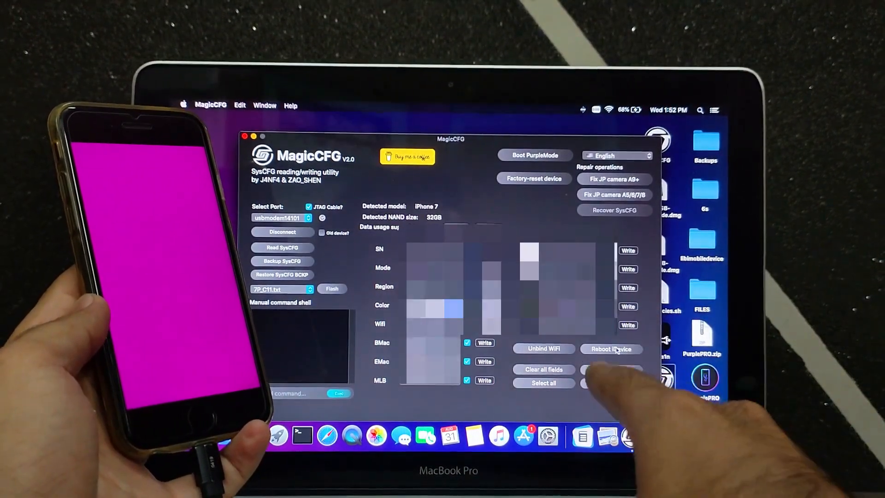